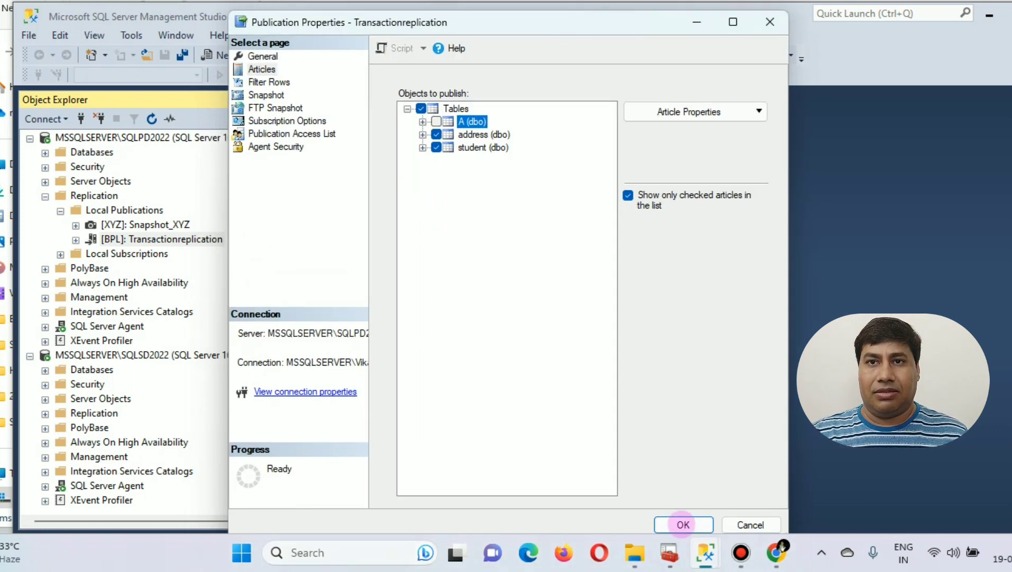
Step: Confirm the Publication Properties so table A (dbo) is removed from Transactionreplication
{"action": "left_click", "coordinate": [683, 524]}
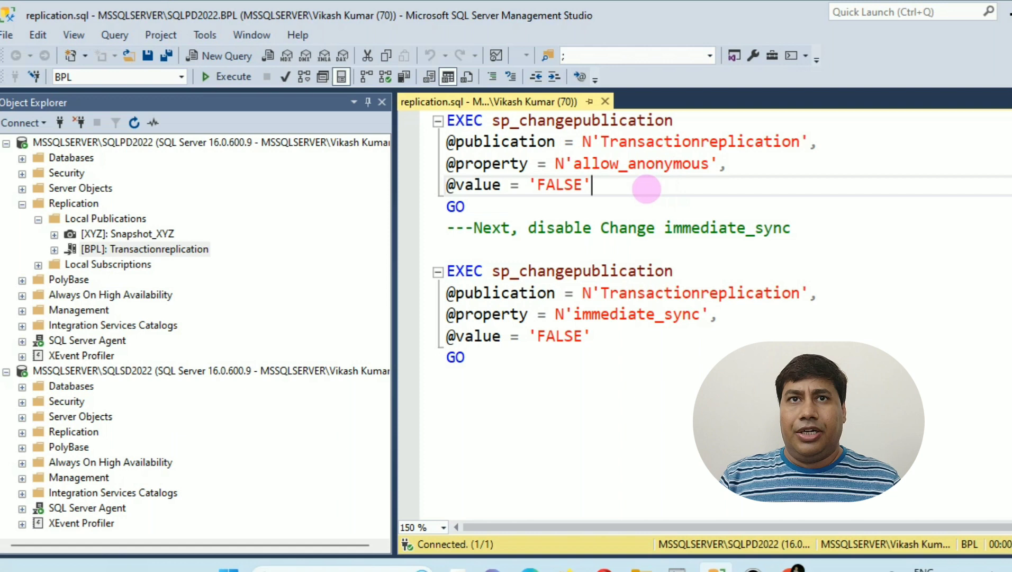
Step: Execute the sp_changepublication script setting allow_anonymous and immediate_sync to FALSE
{"action": "left_click", "coordinate": [233, 77]}
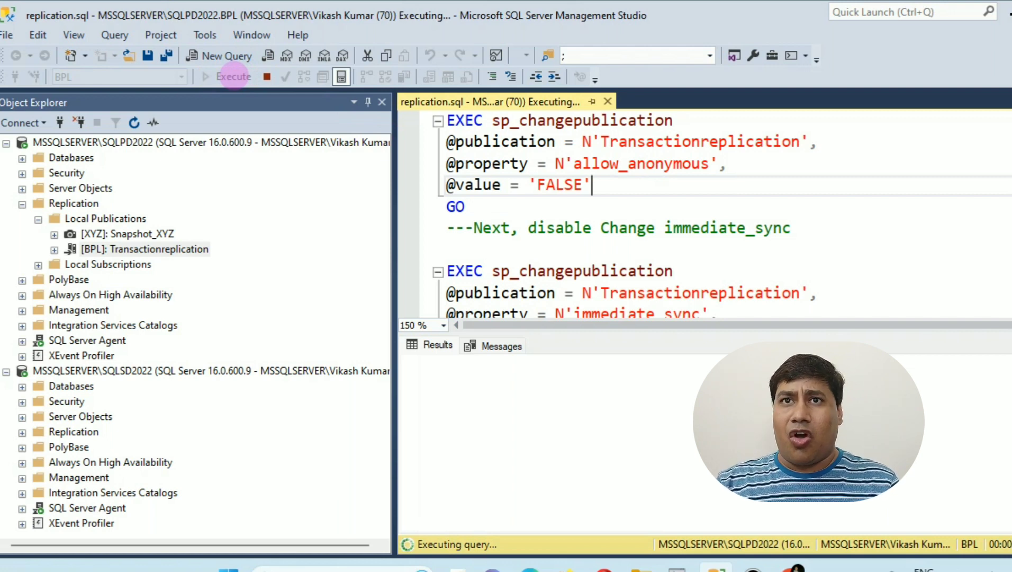